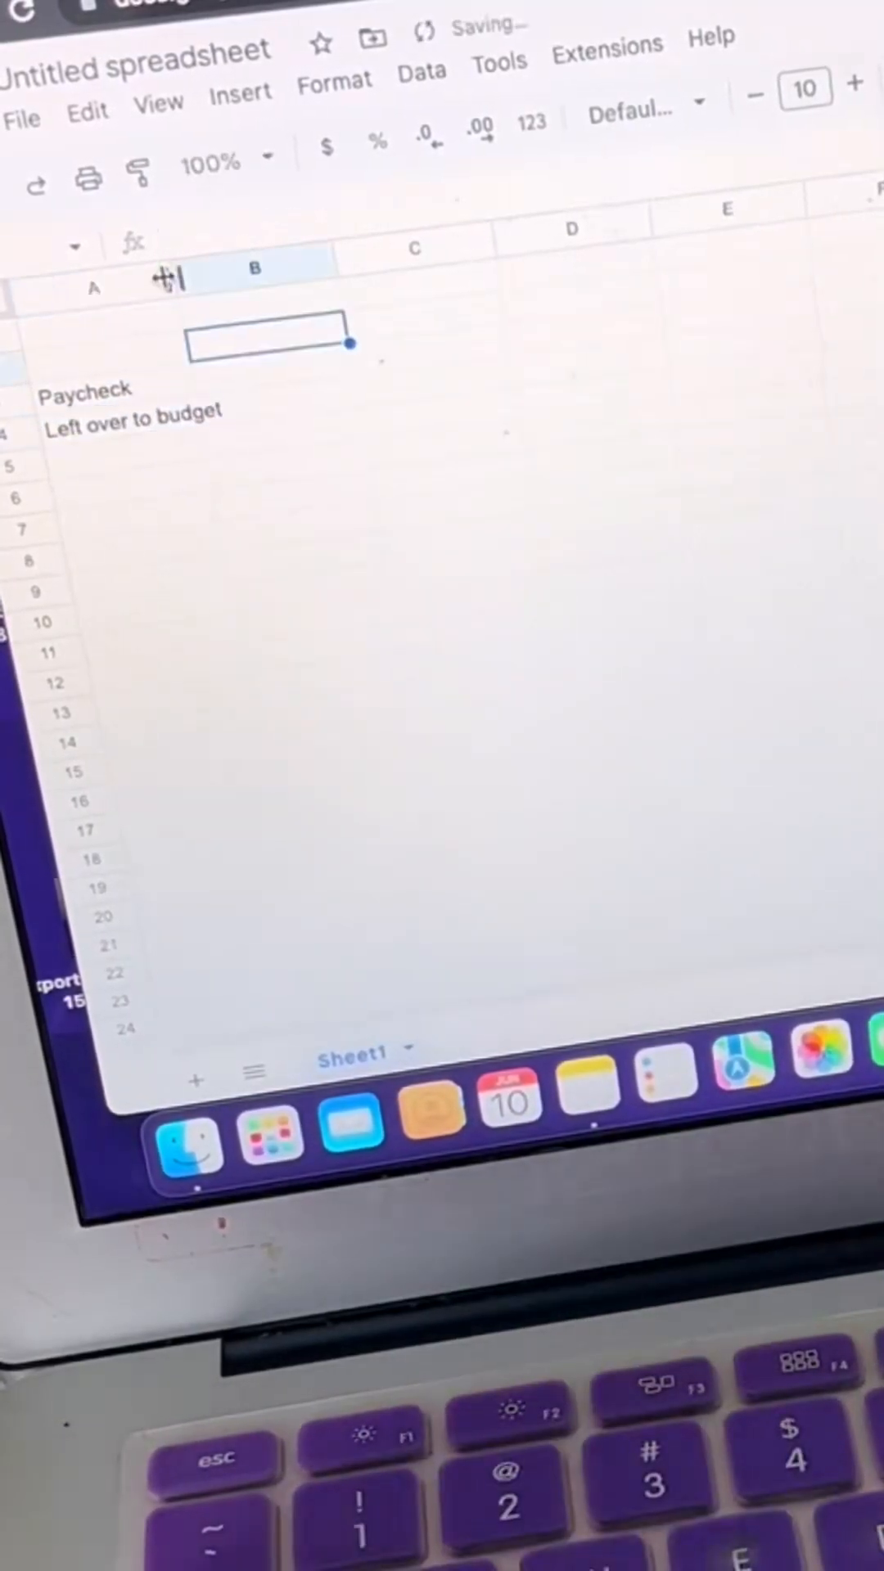
Enter the Category heading and list expenses including Transportation, Gifts, Entertainment, Groceries, Phone Bill and Emergency Fund.
type("Category")
left_click(103, 560)
type("Uti")
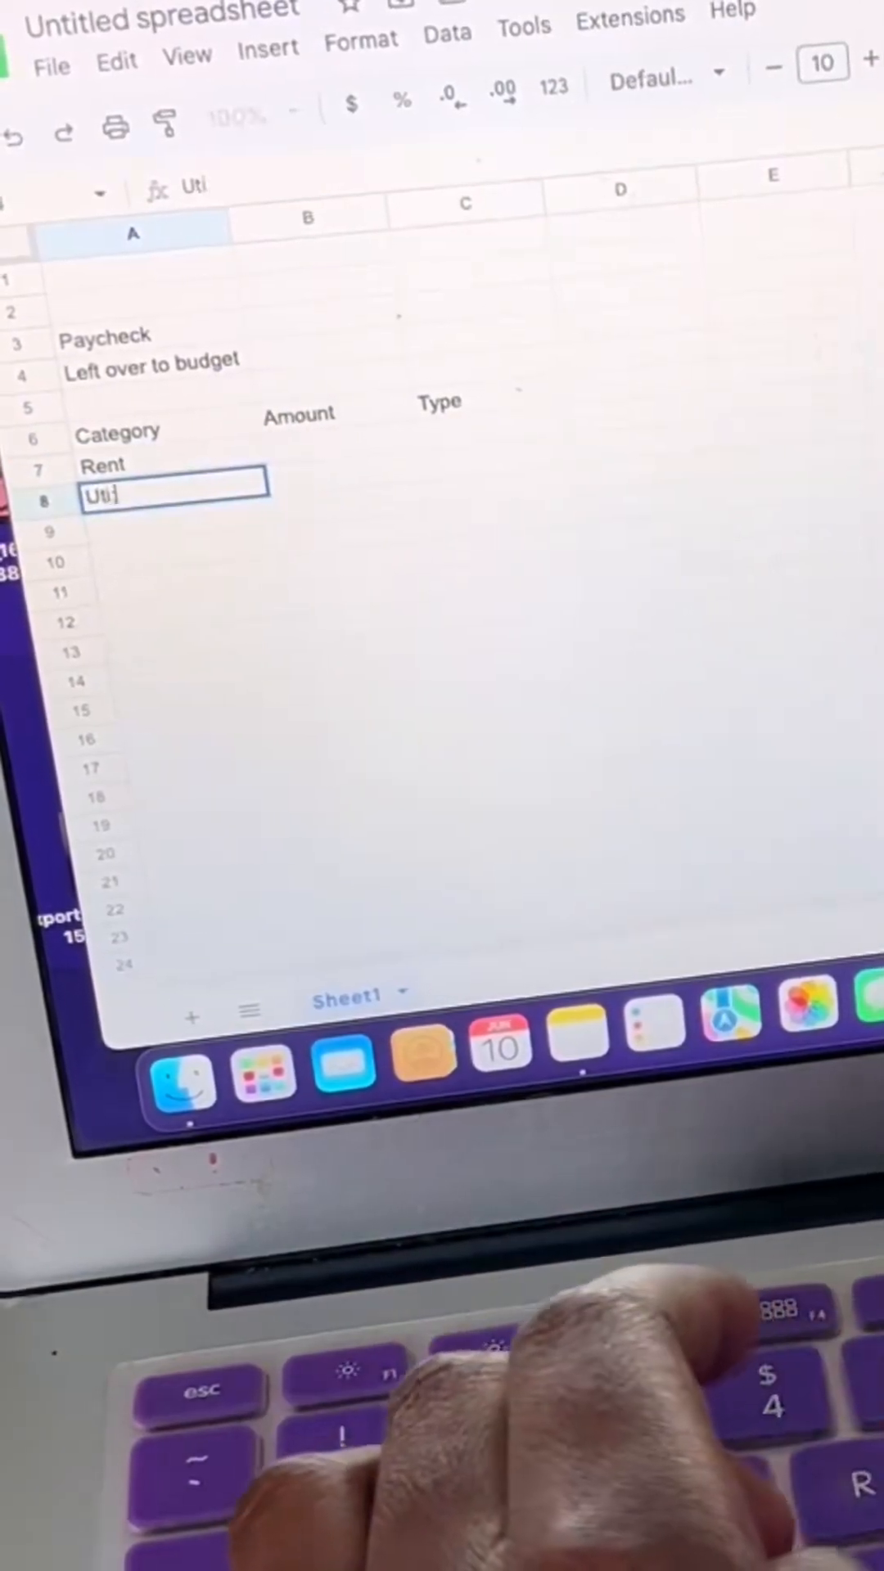
type("Transportation")
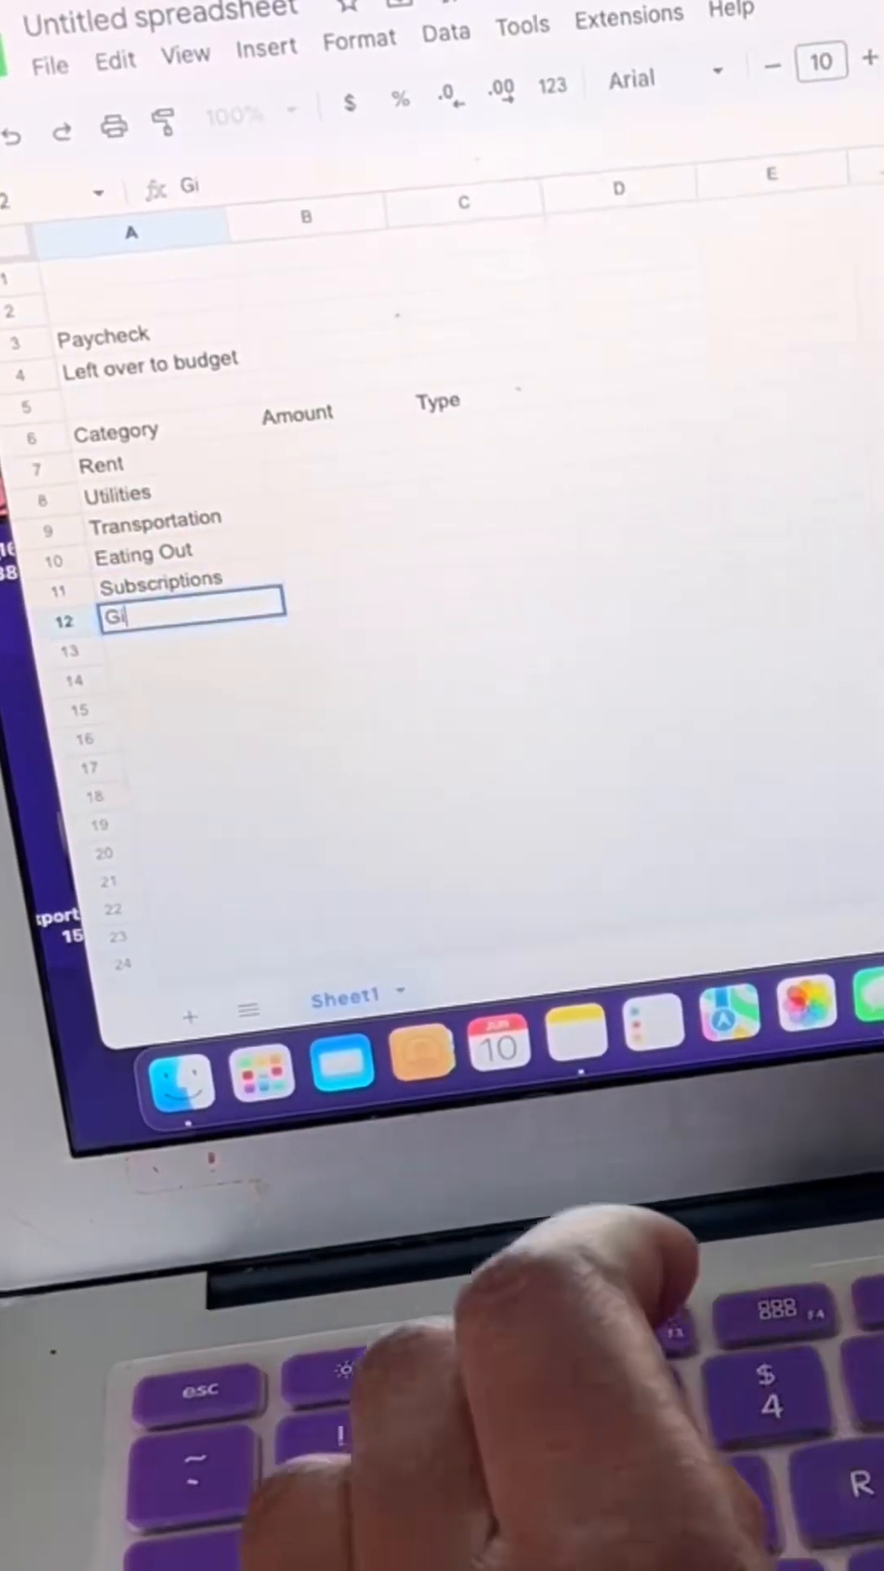
type("Gifts")
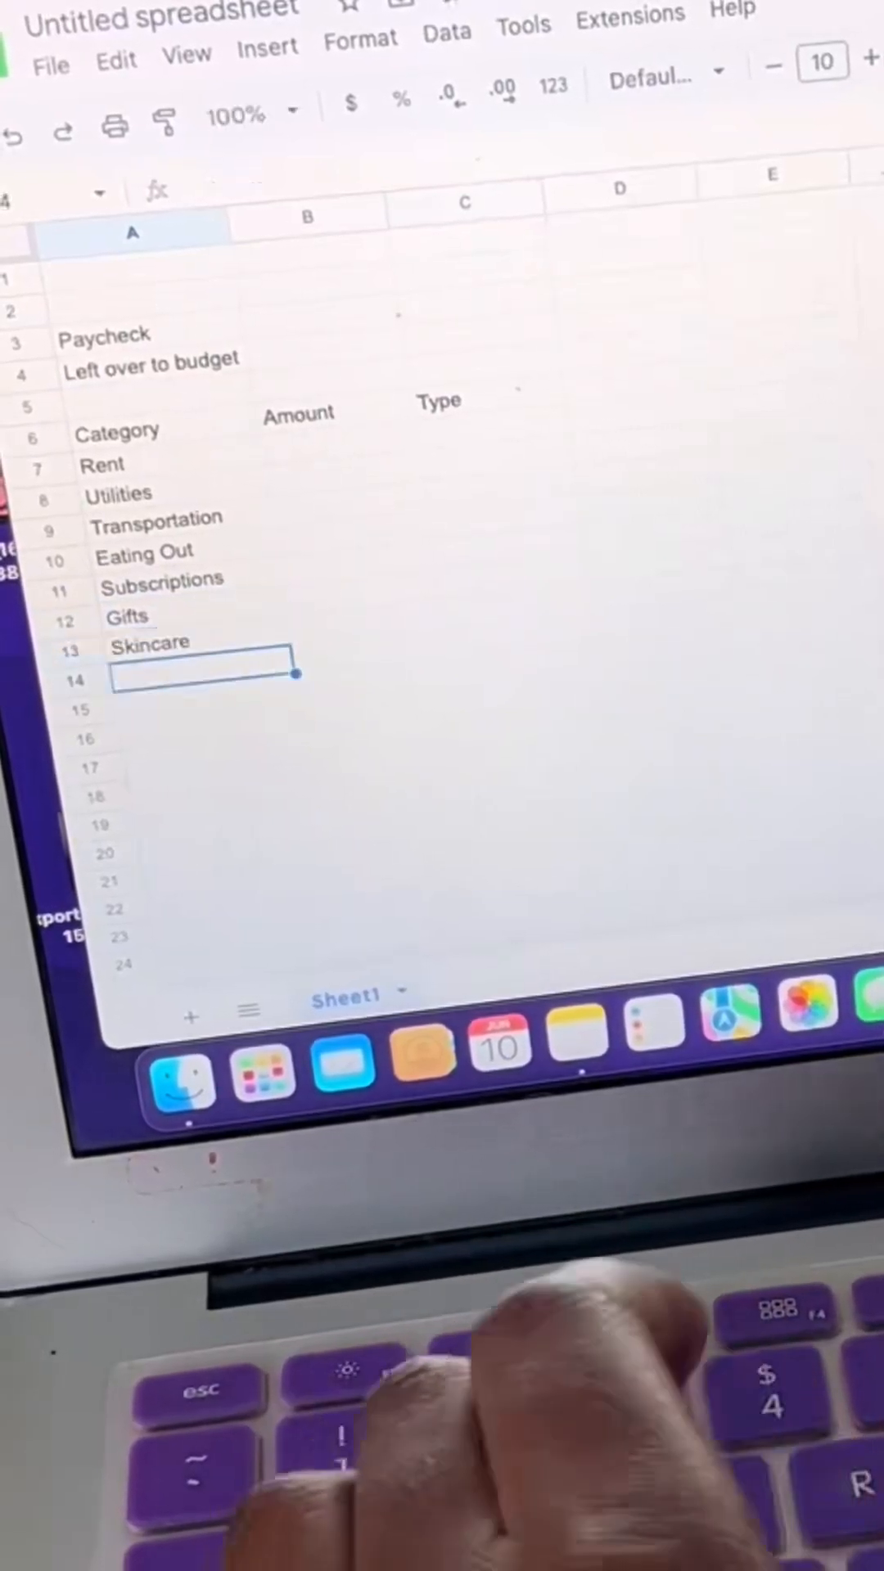
type("Entertainment")
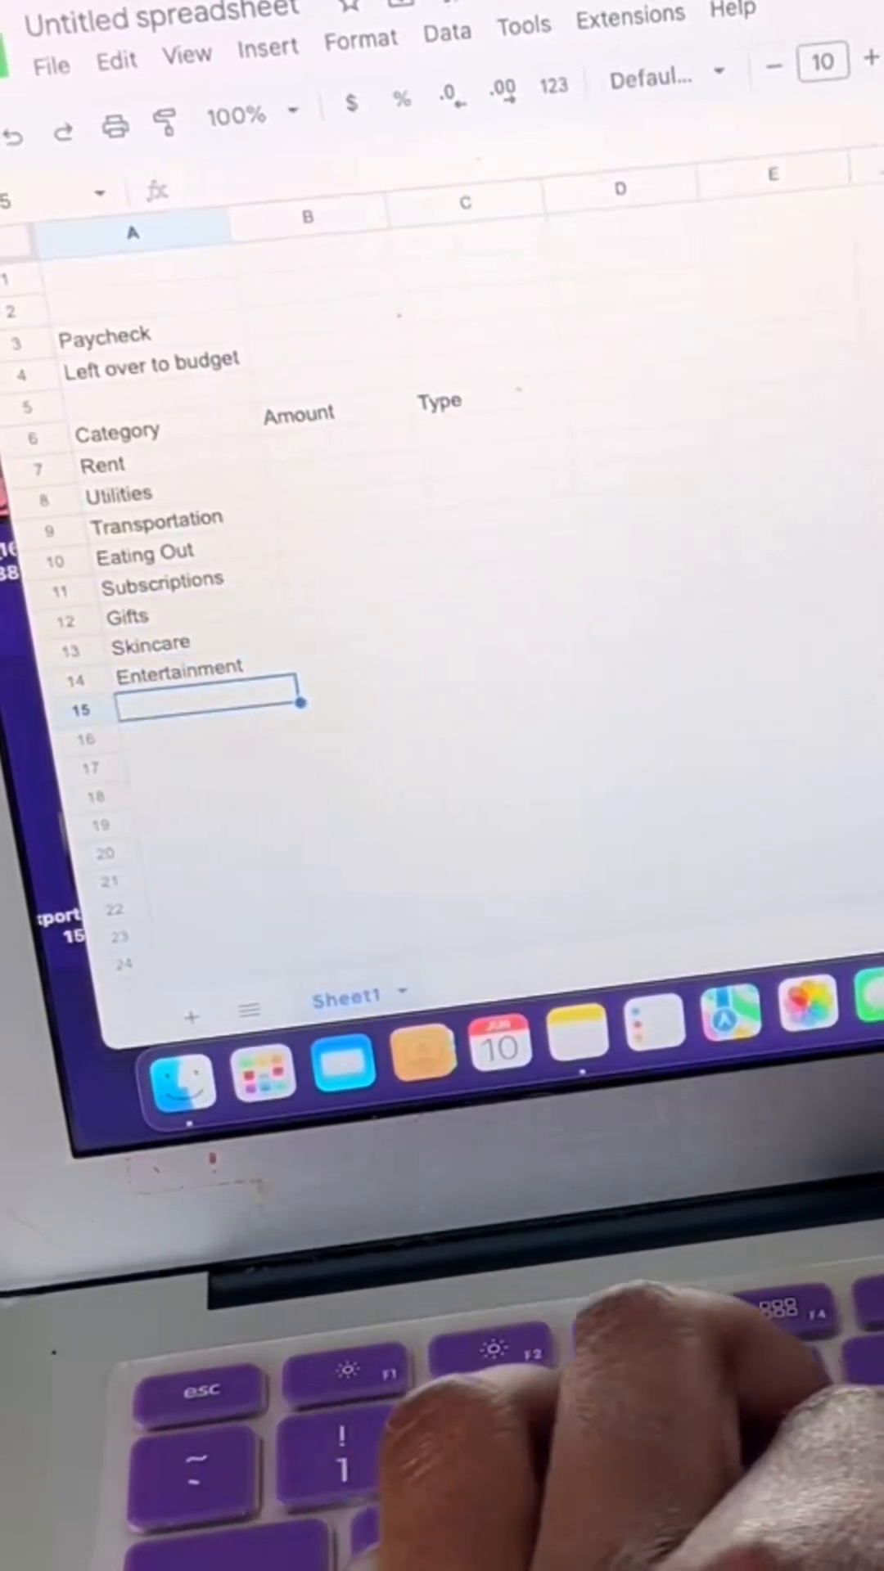
type("Groceries")
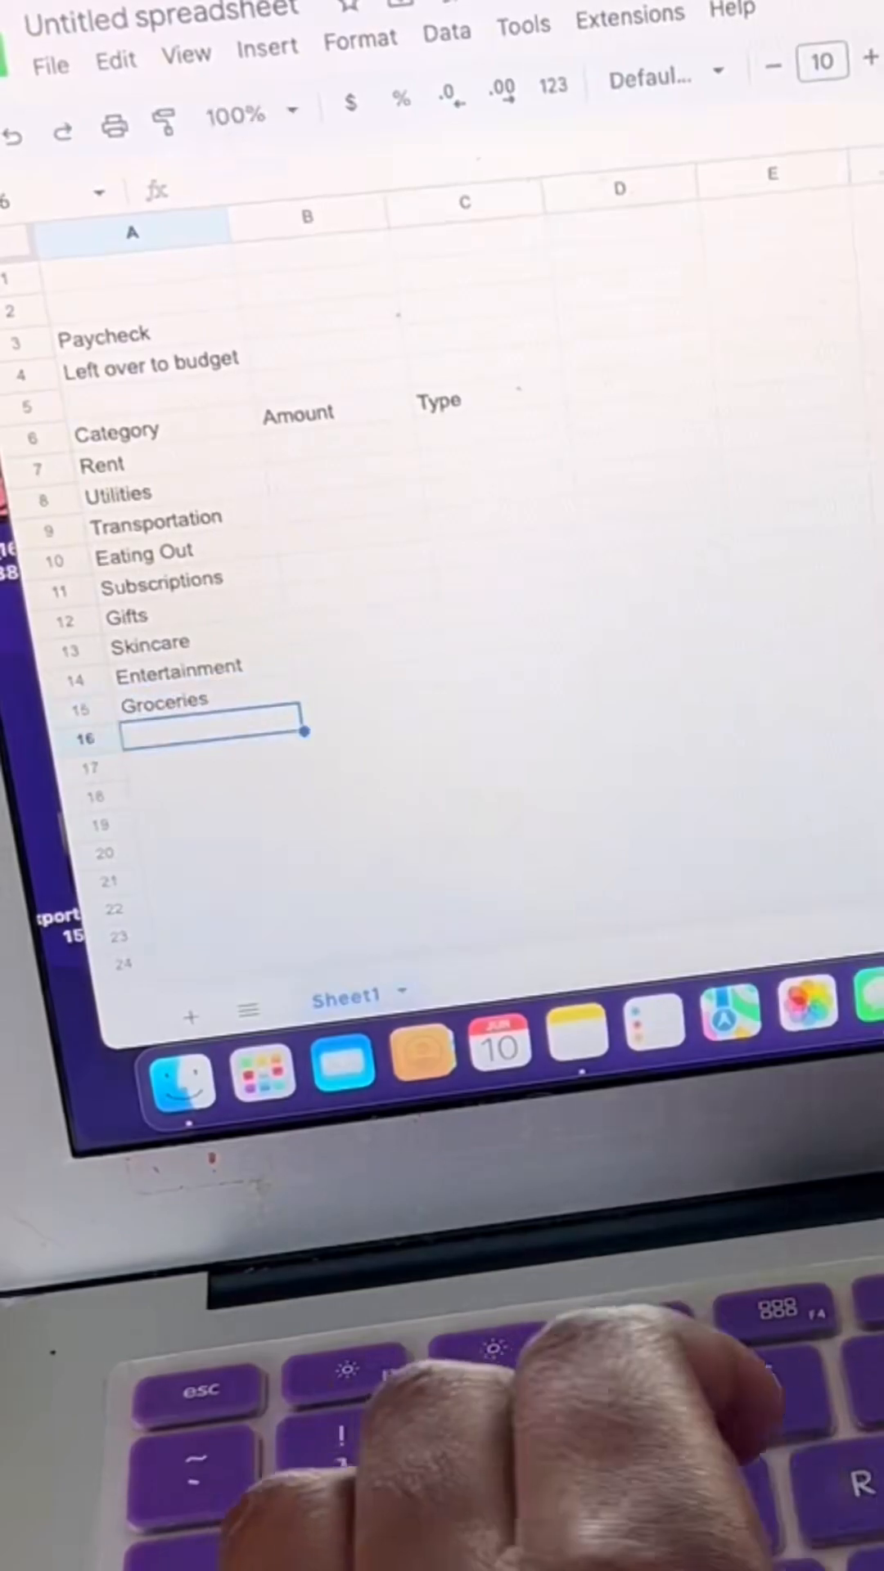
type("Phone Bill")
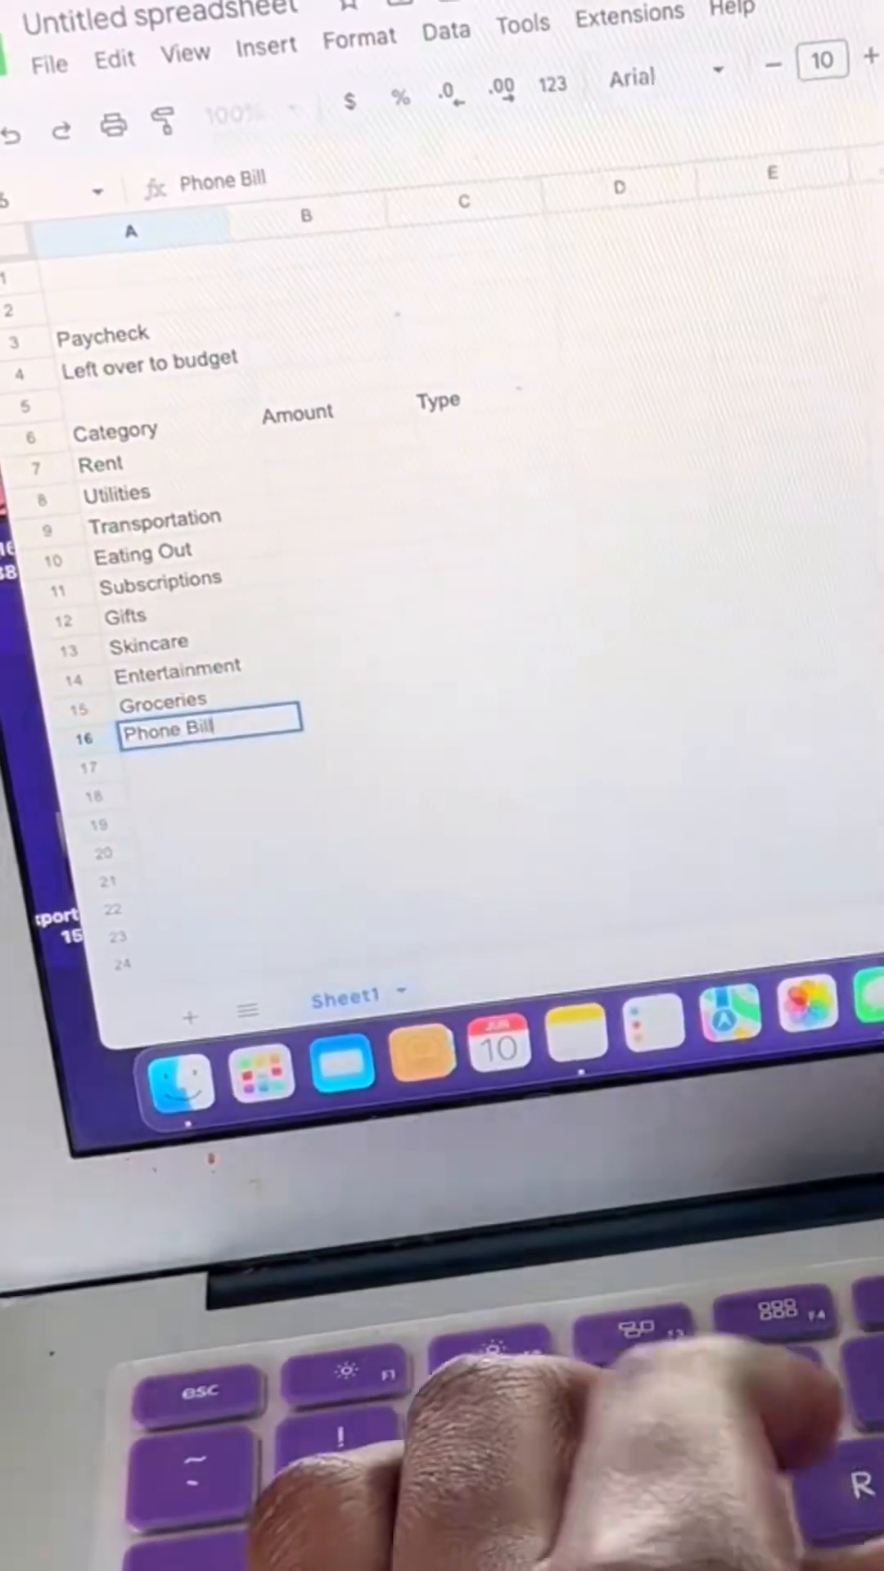
type("Emergency Fund")
left_click(208, 796)
type("Vacation Fund")
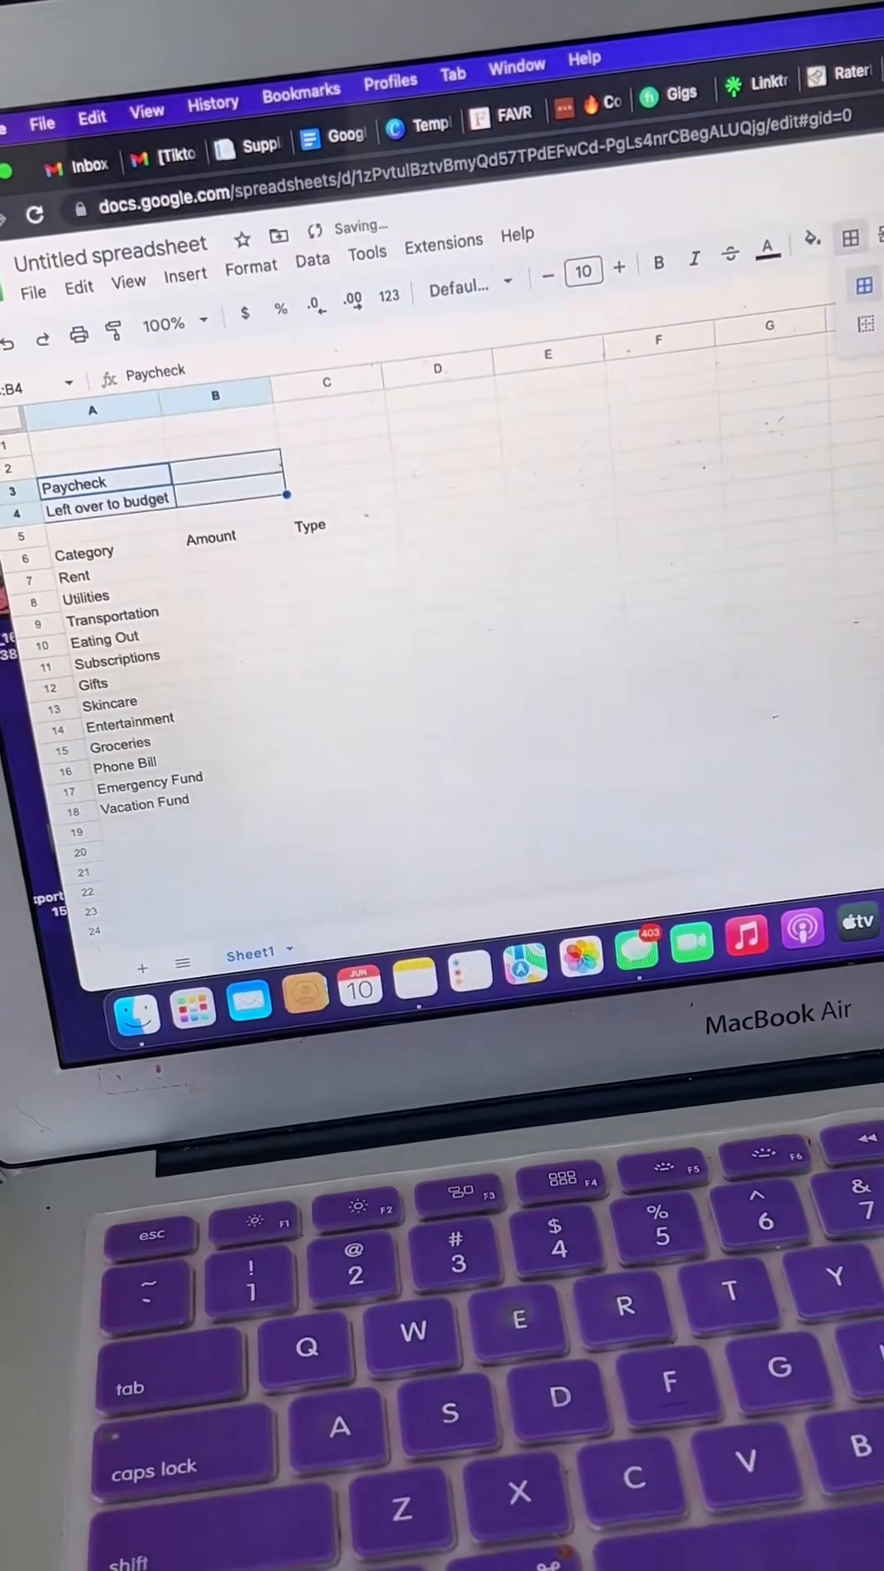
Create a dropdown for the Type cells with Needs and Wants choices and add a third item slot.
left_click(250, 624)
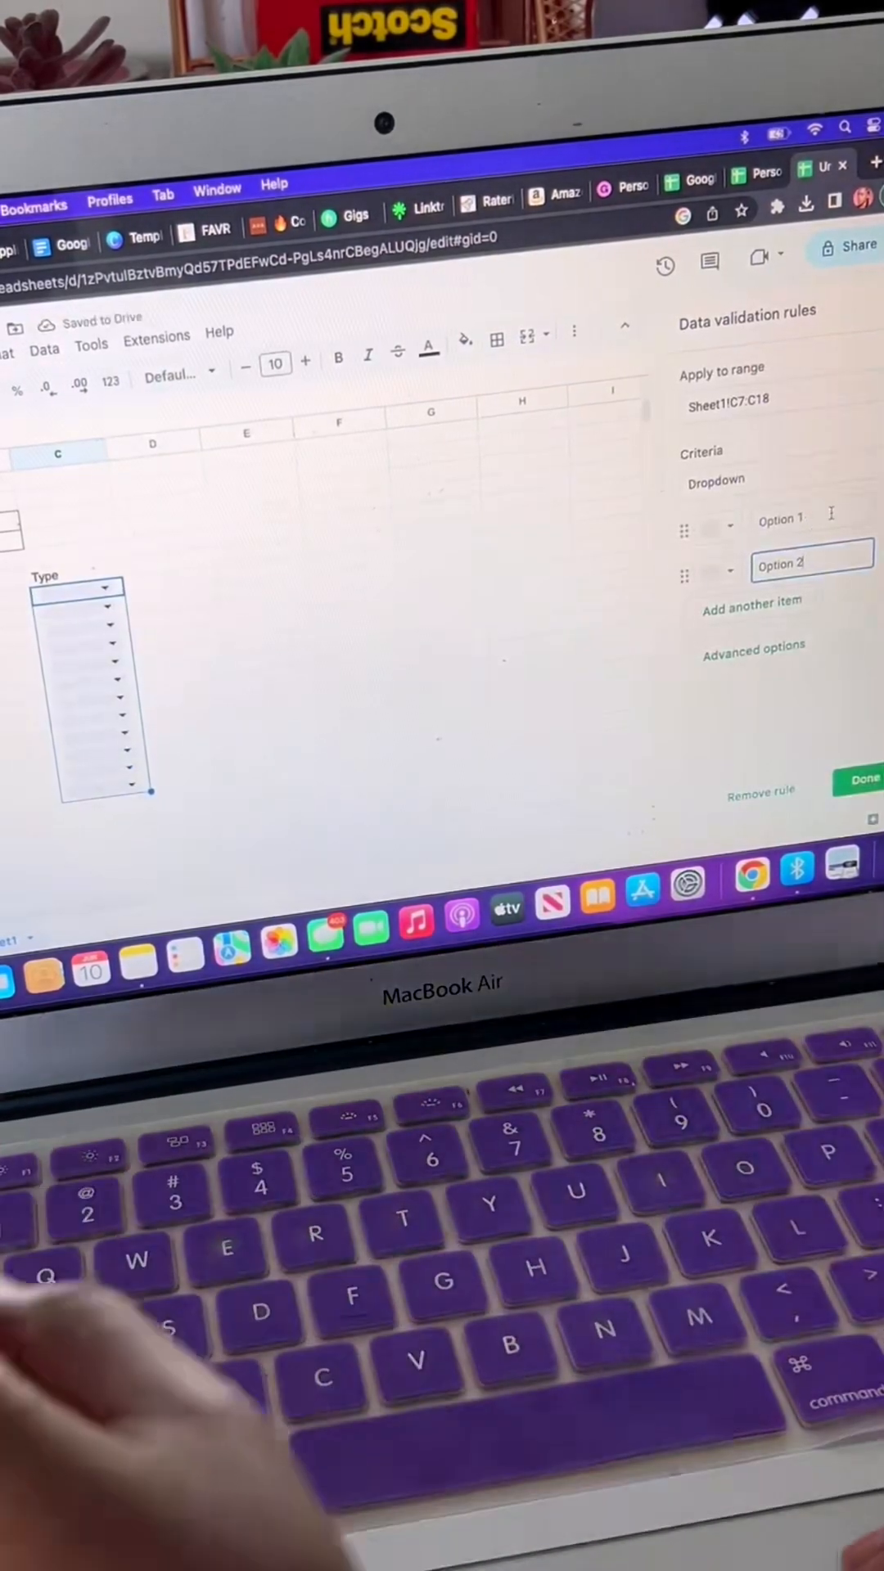
type("Needs")
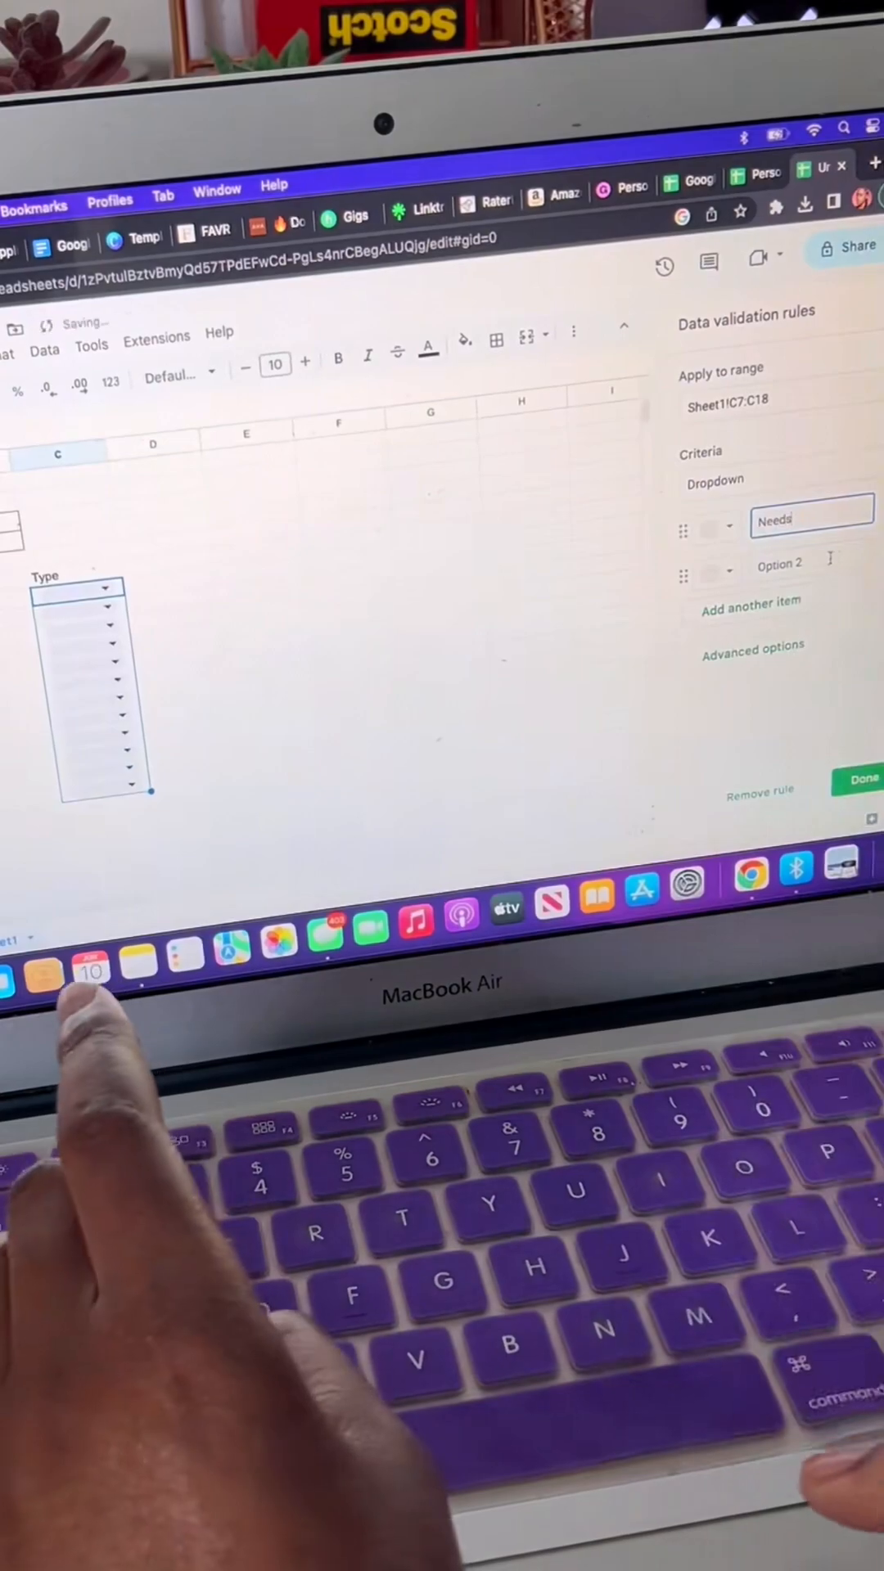
type("Wants")
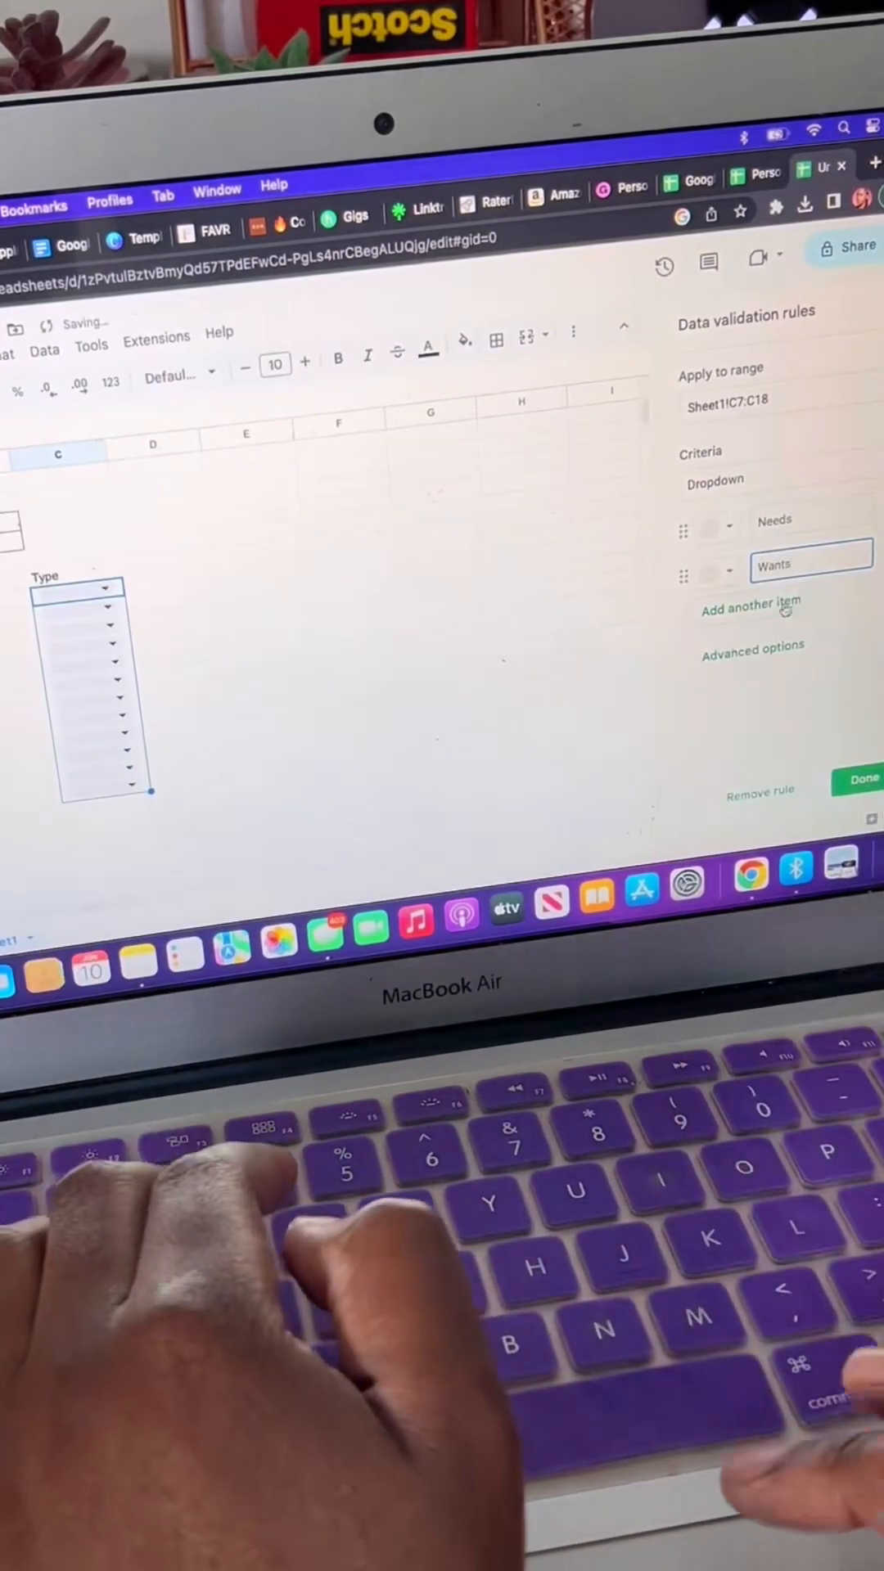
left_click(715, 521)
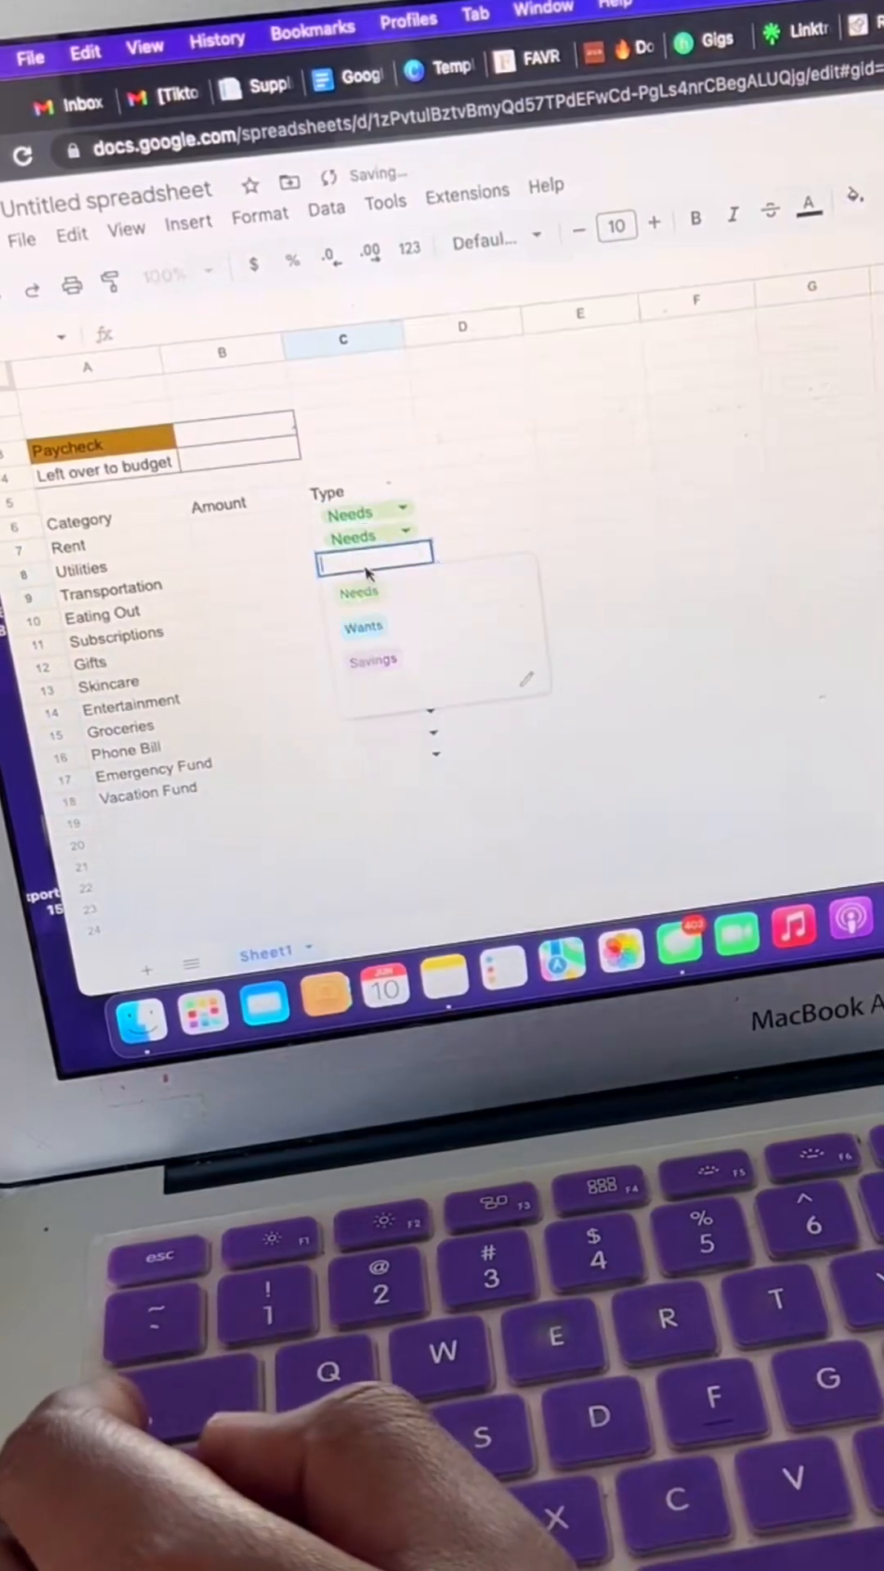
Set the Utilities category's type and enter an amount of 50.
left_click(363, 627)
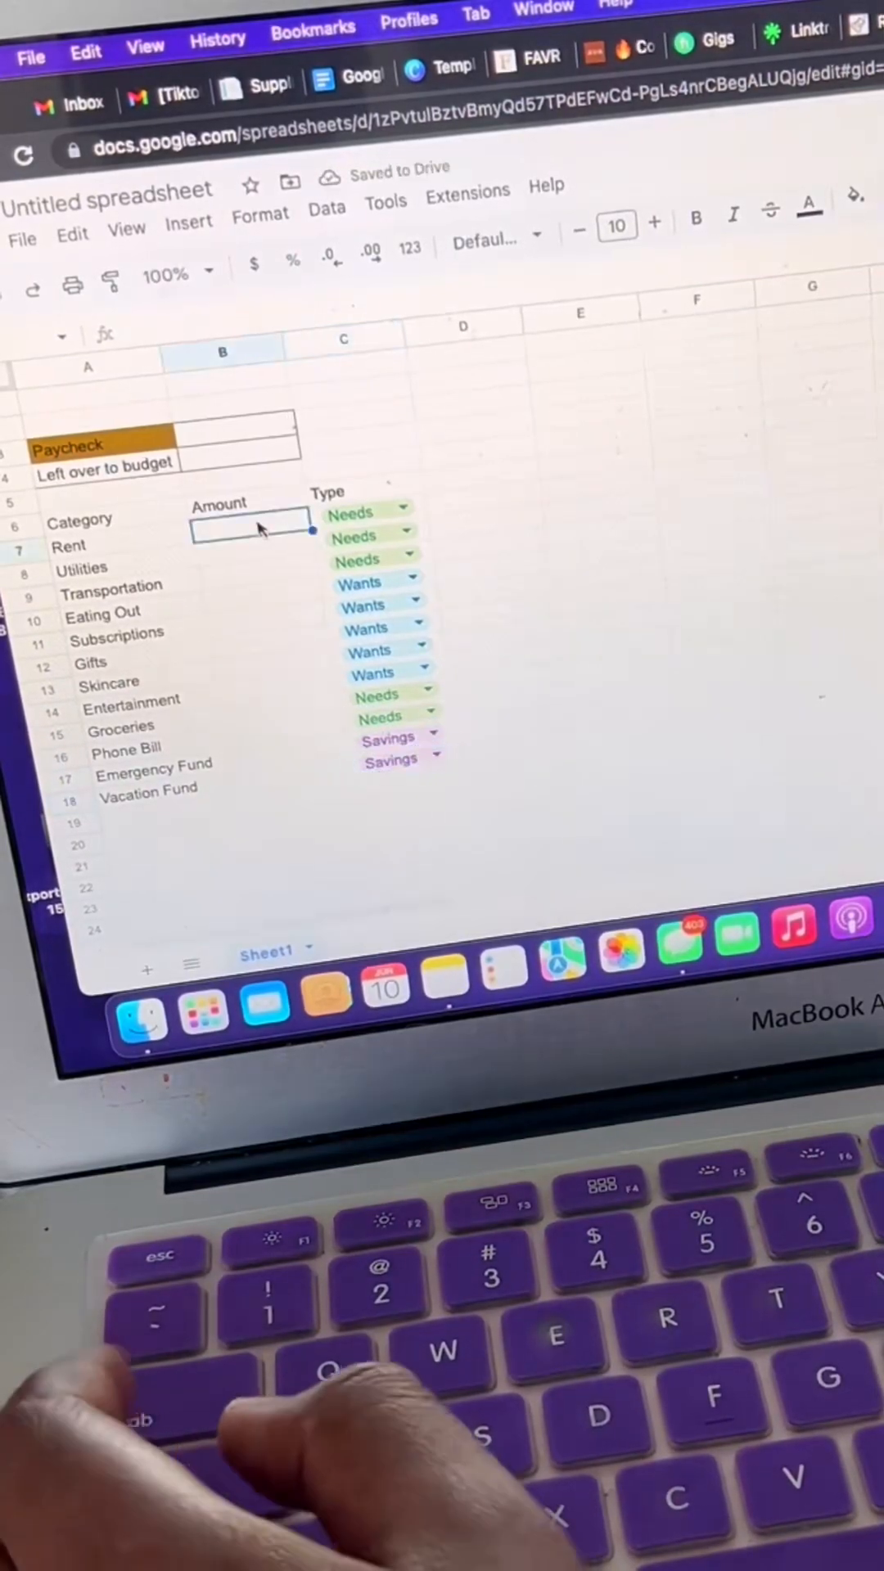
type("50")
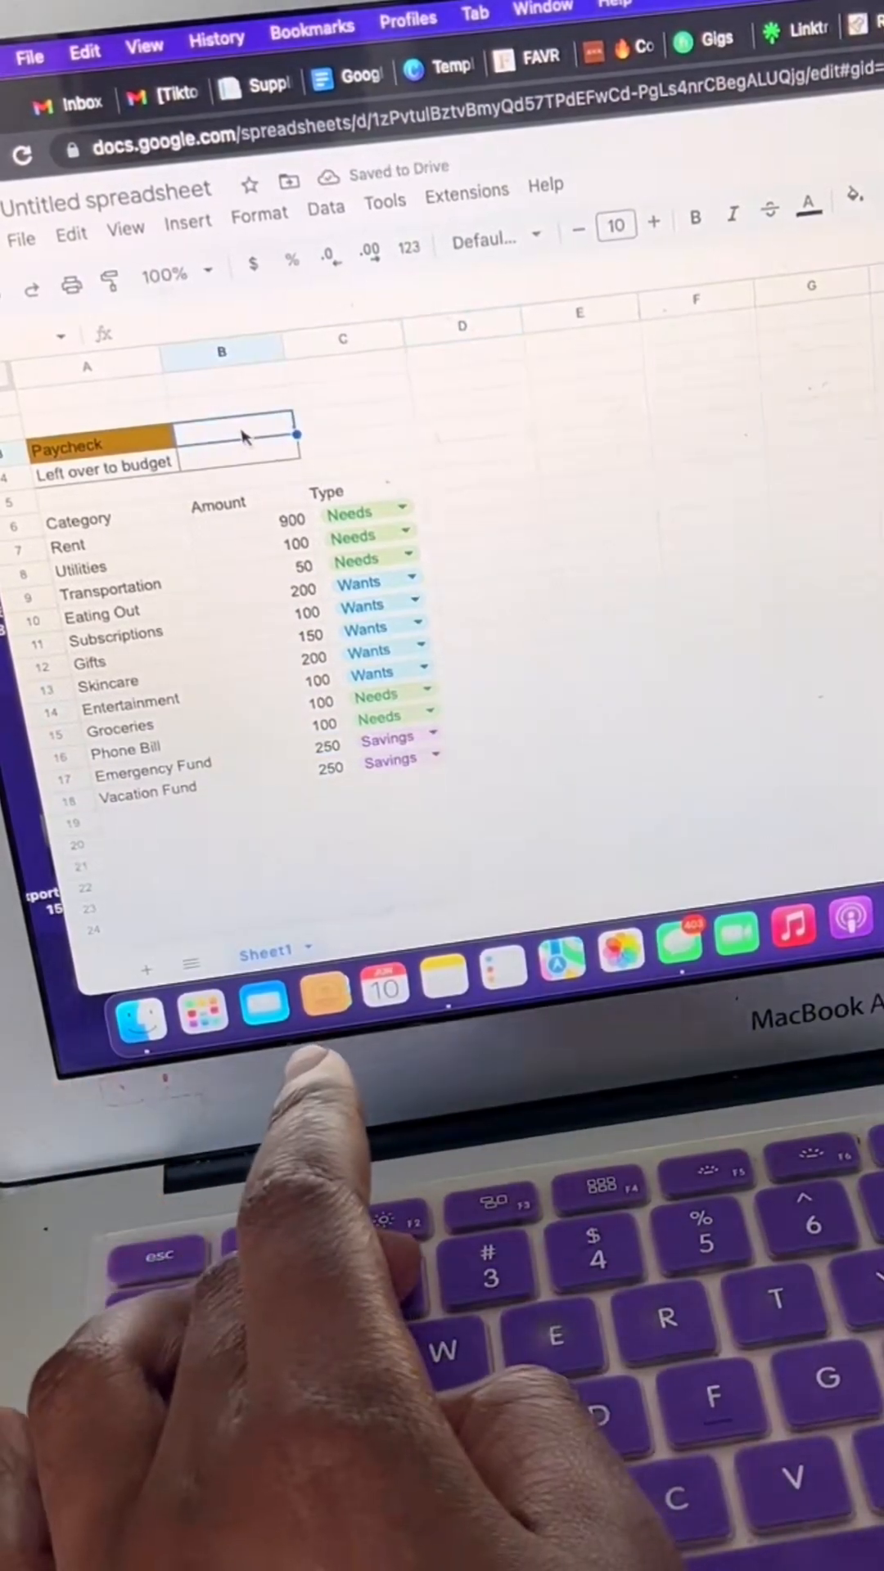
Enter a paycheck of 2500 in B3.
type("2500")
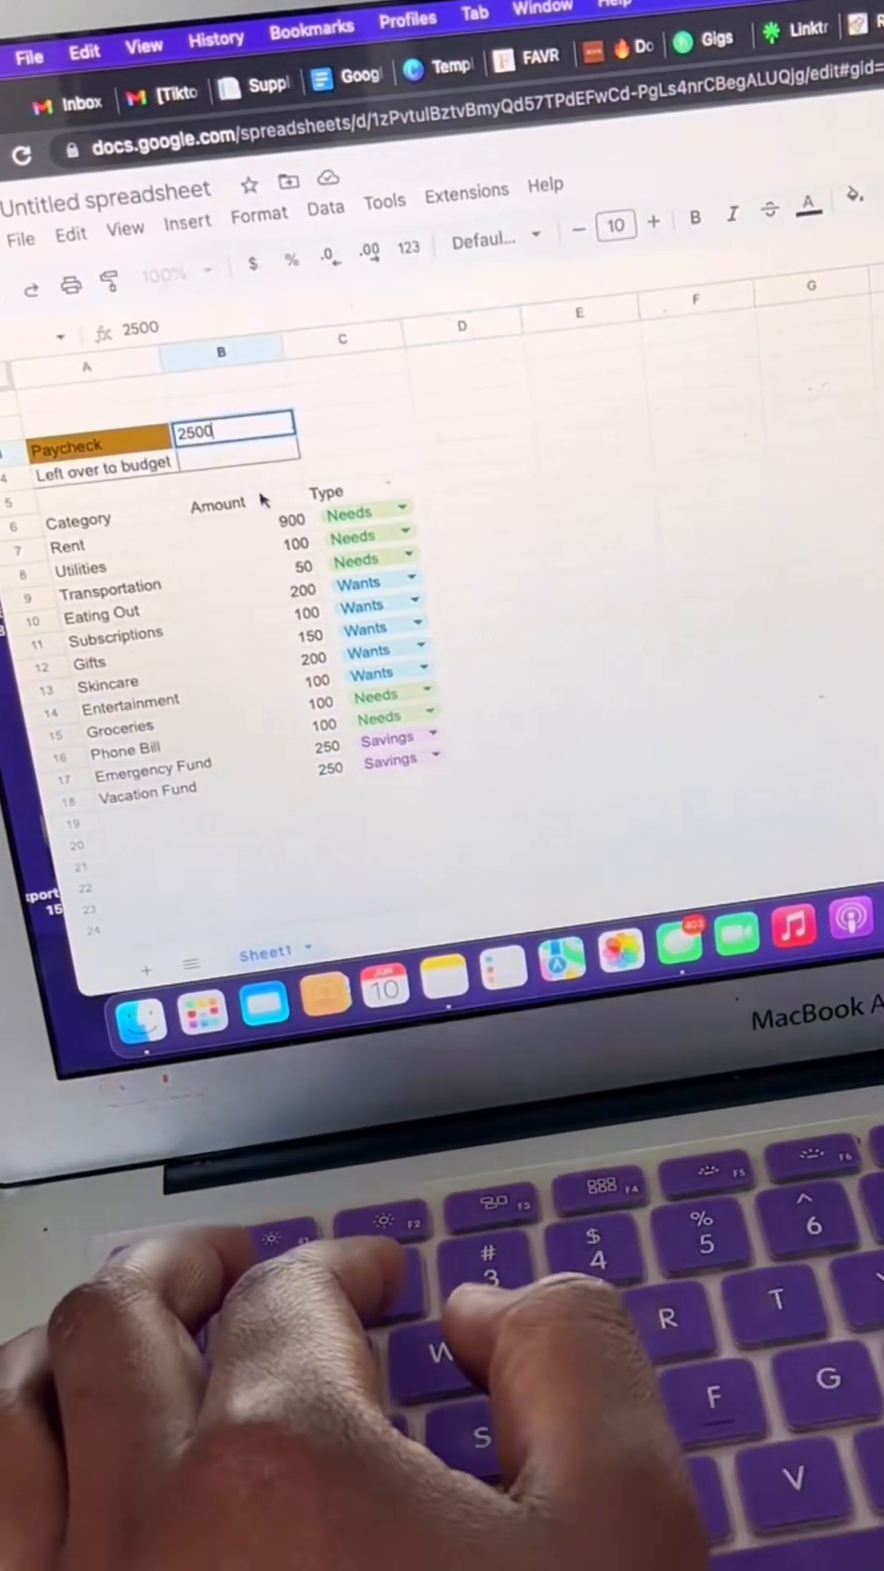
key("Return")
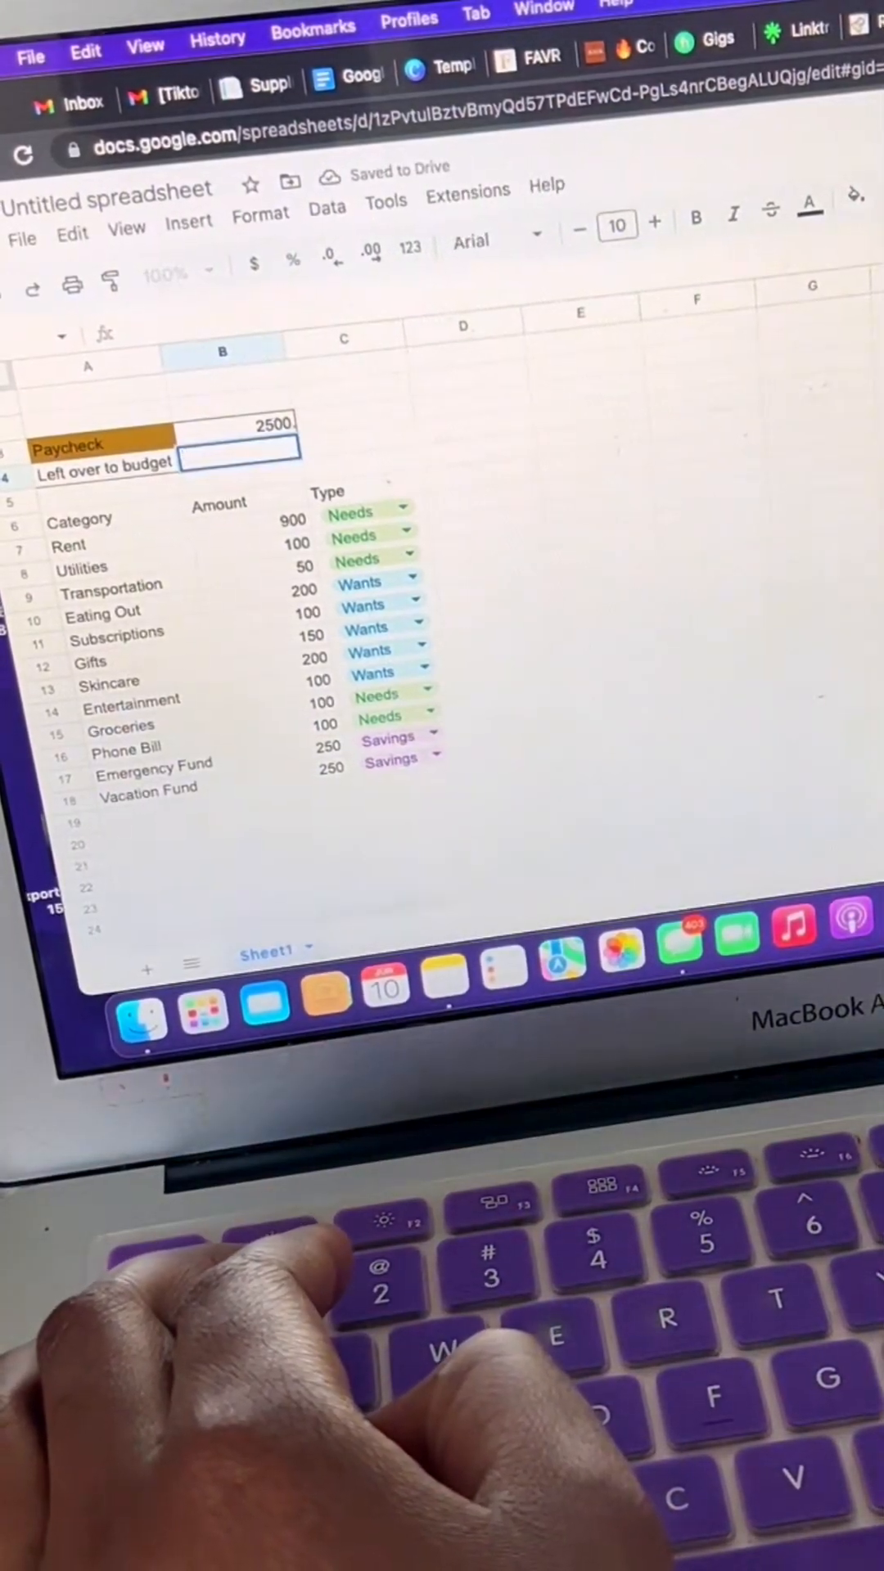
Make Left over to budget compute =B3-SUM of the amount cells.
type("=B3")
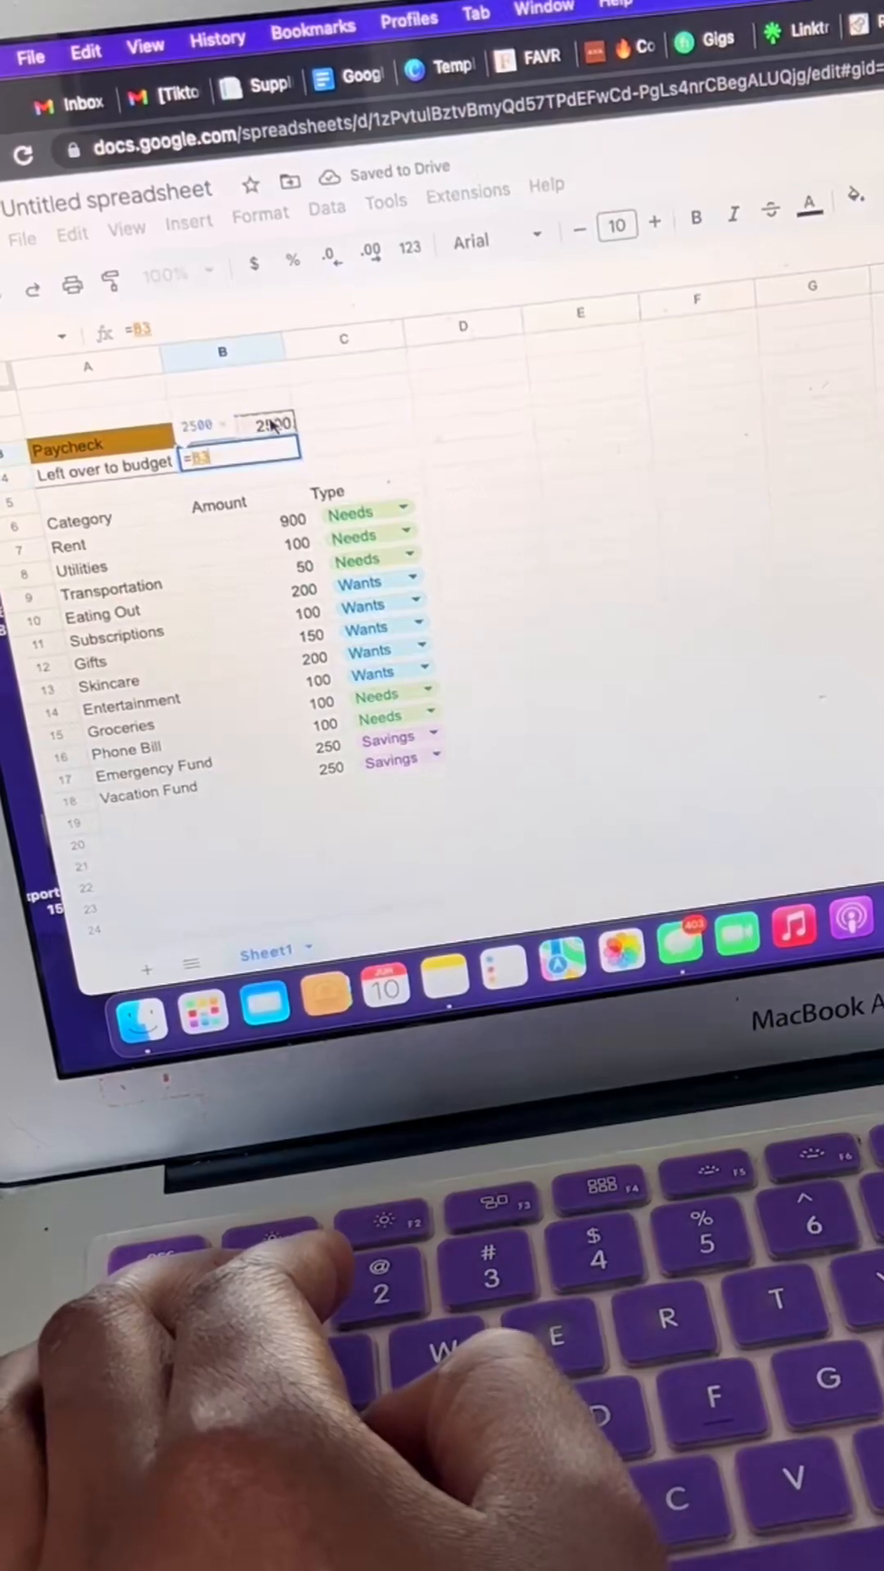
type("-S")
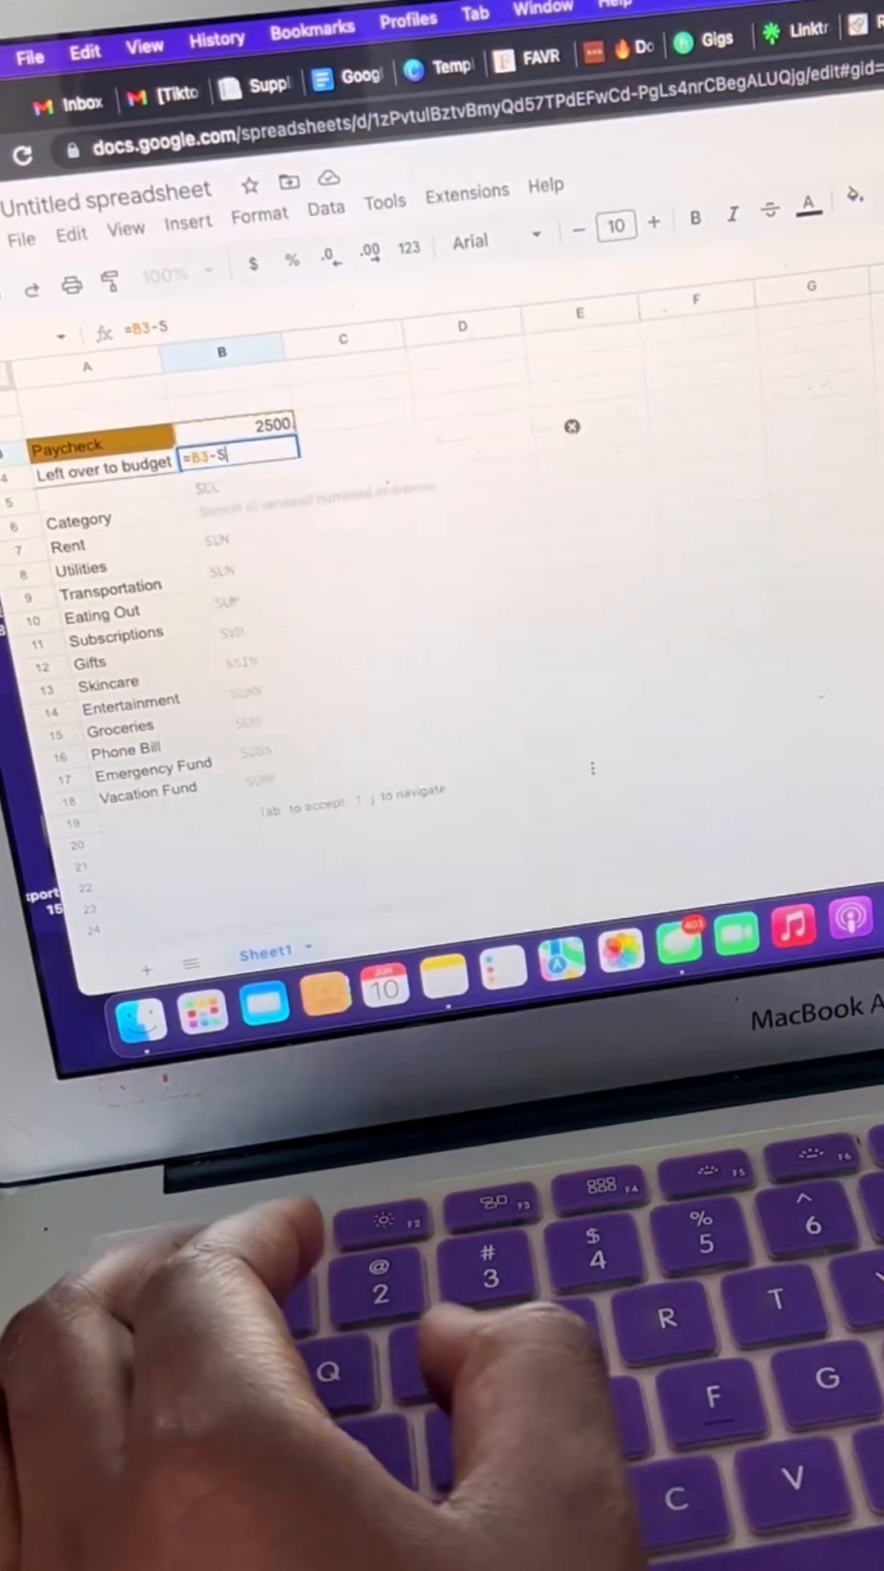
type("UM(B8")
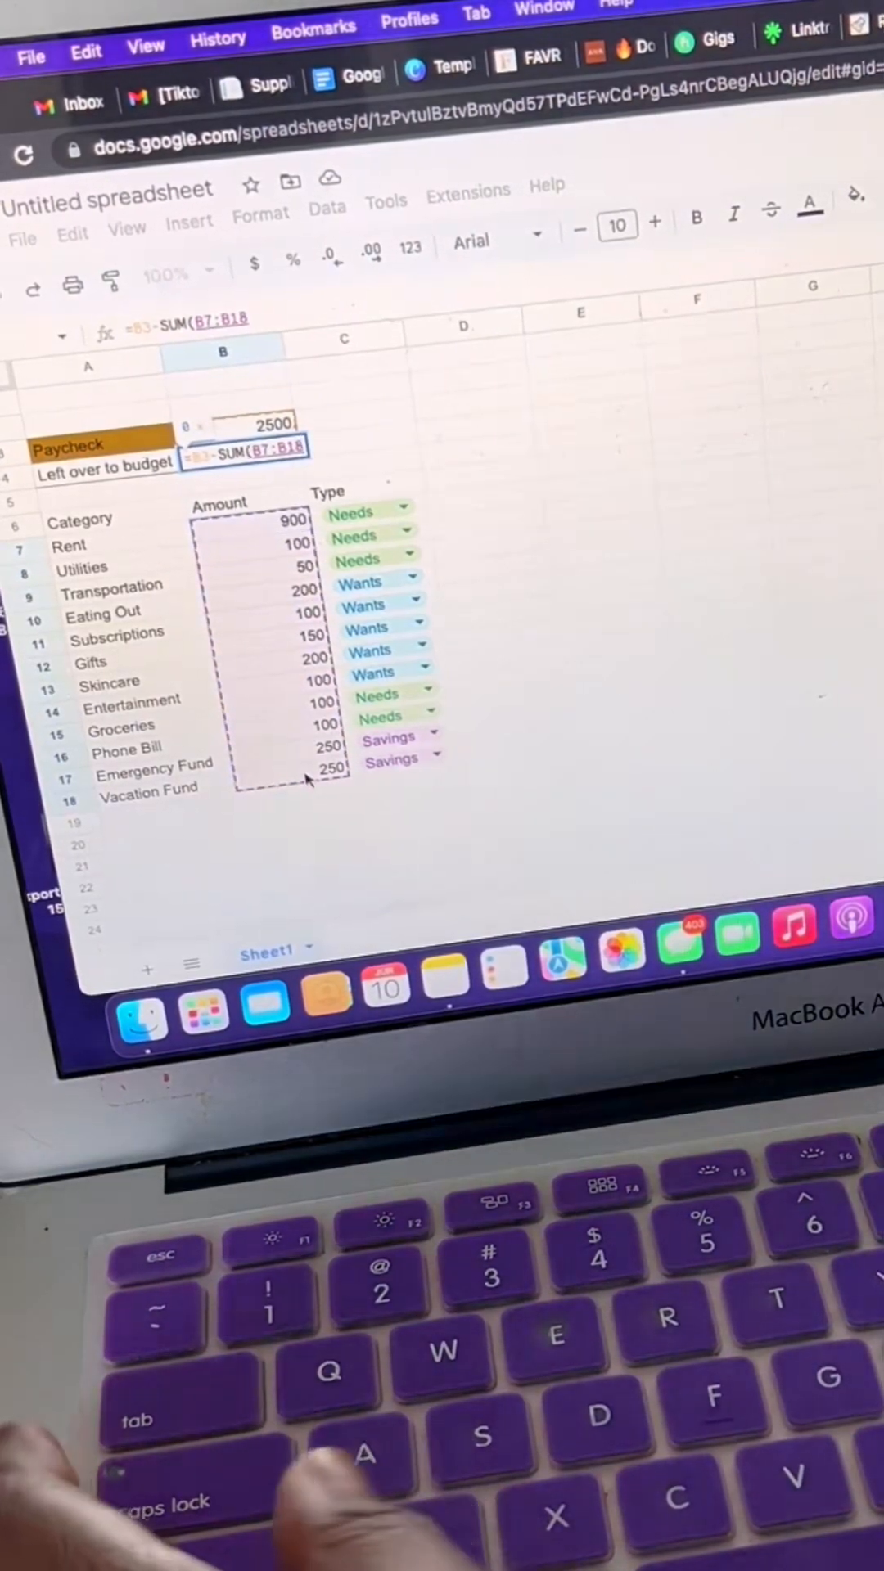
key("Return")
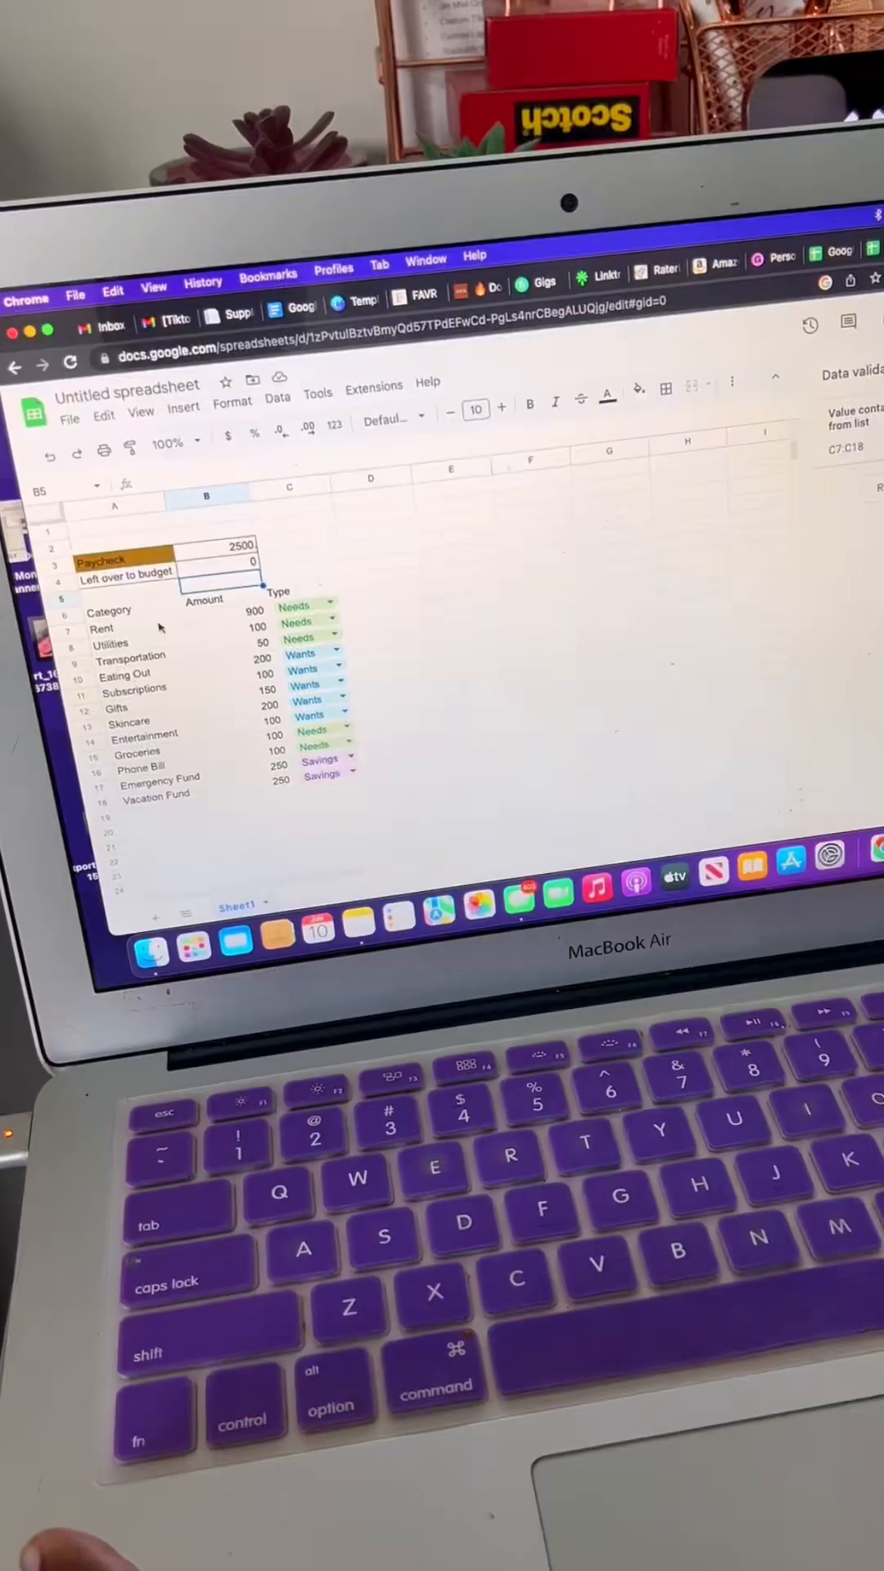
Insert a chart of the selected amounts, make it a doughnut chart and pick a slice colour.
left_click(181, 409)
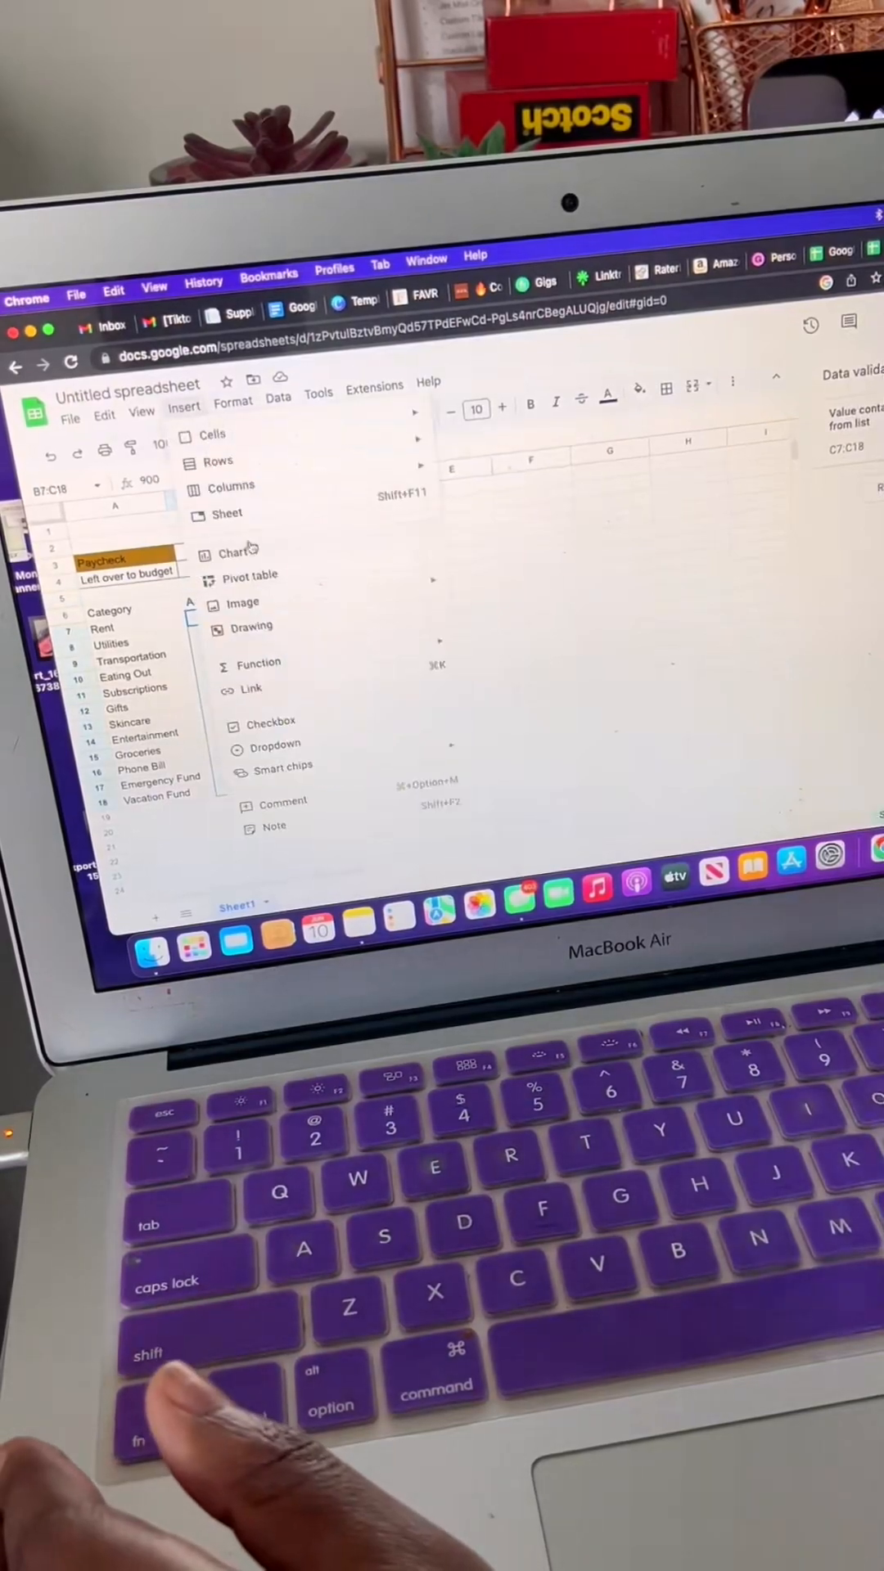
left_click(230, 552)
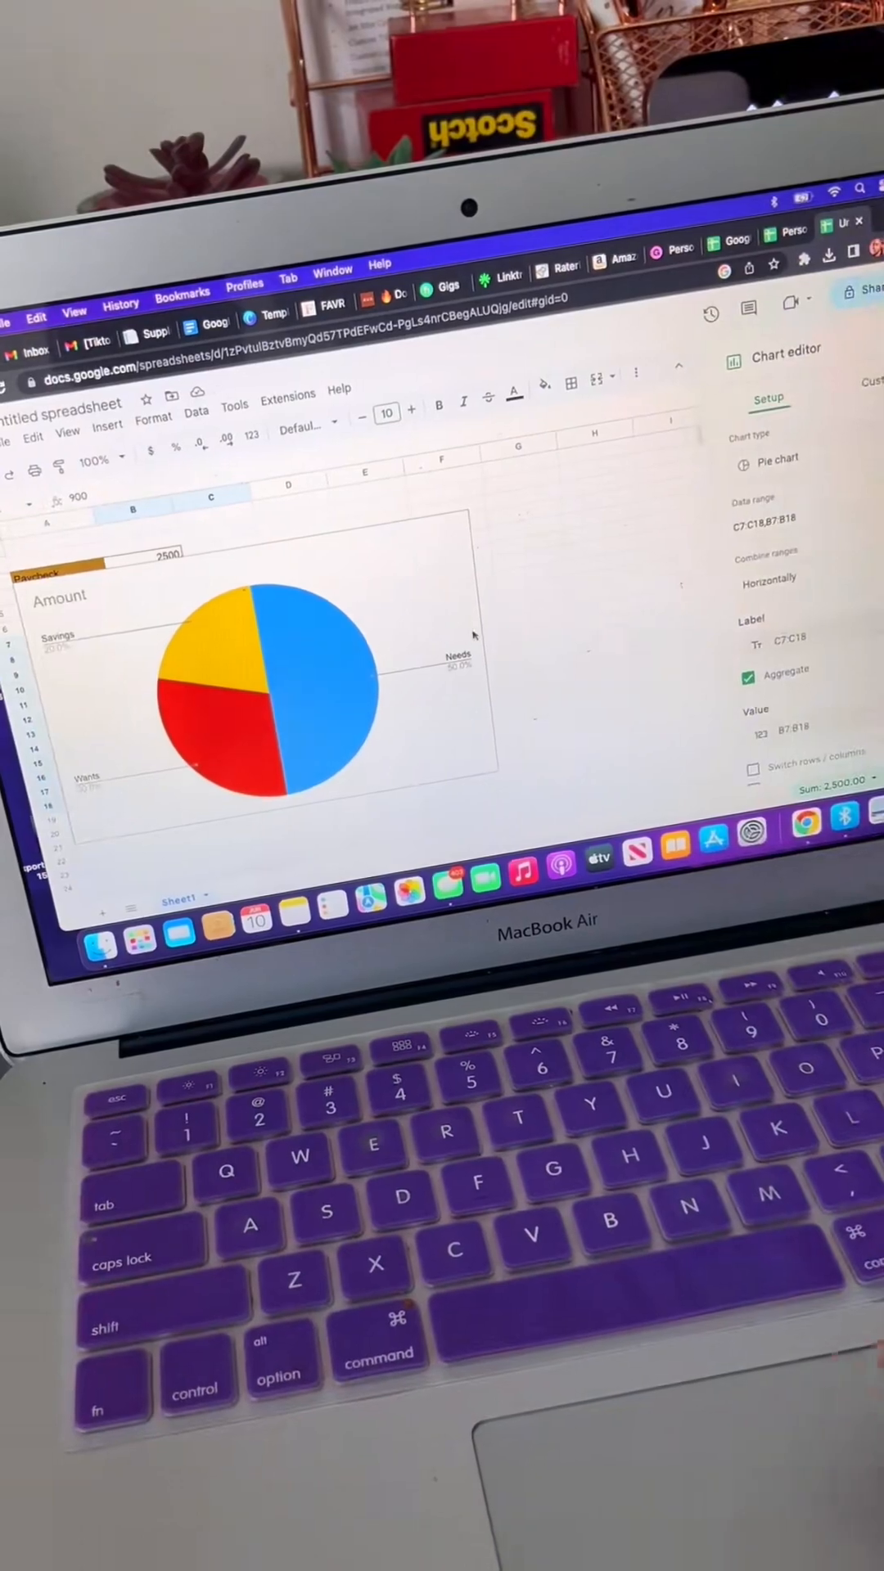
left_click(776, 459)
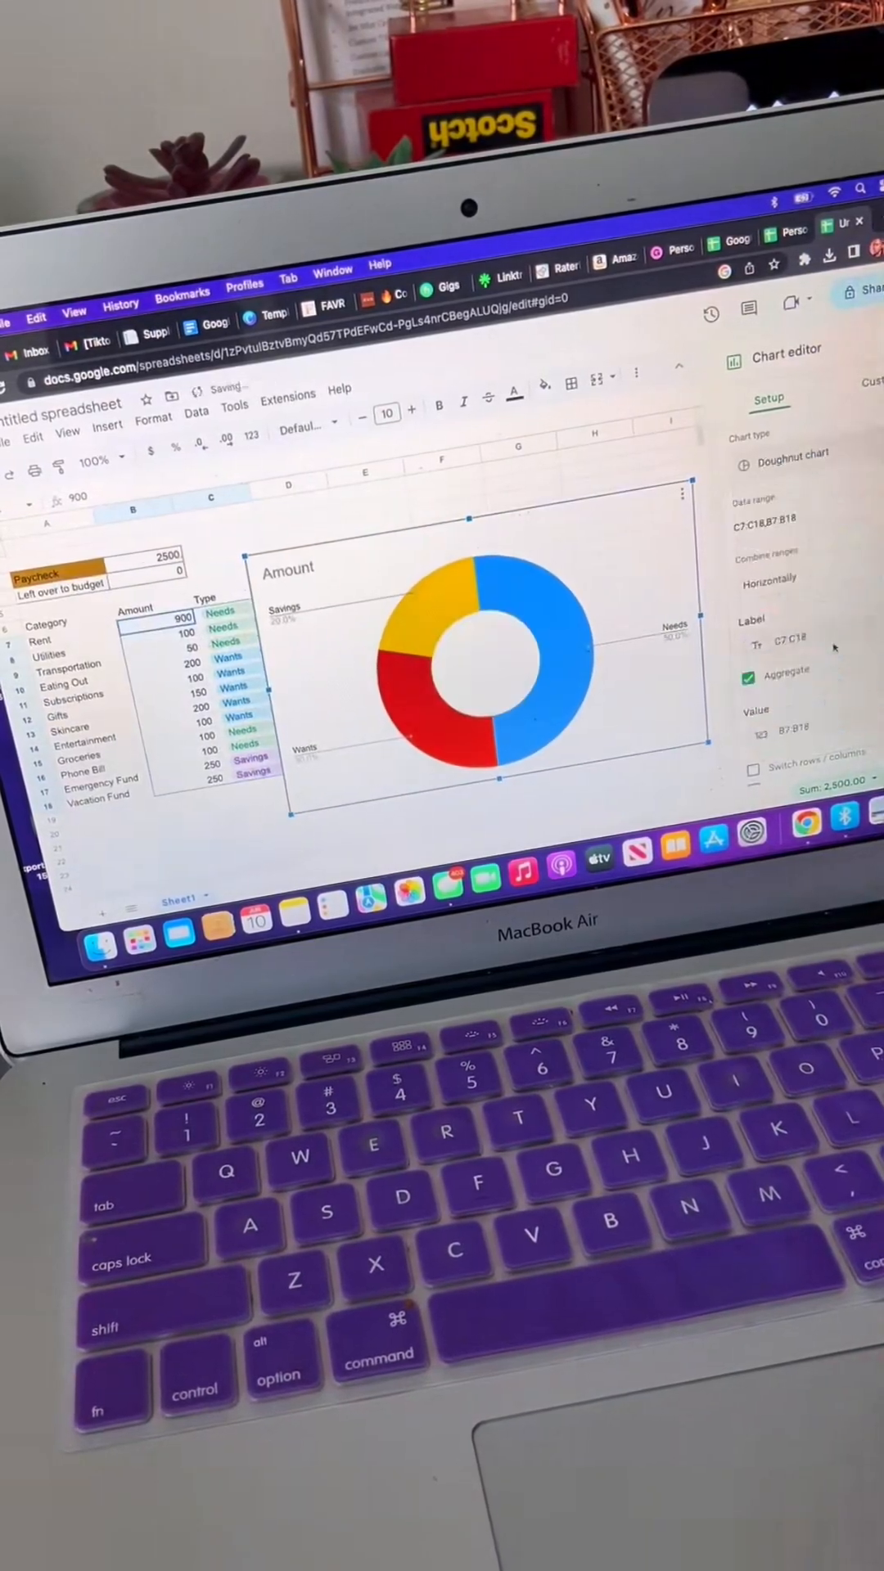
left_click(755, 632)
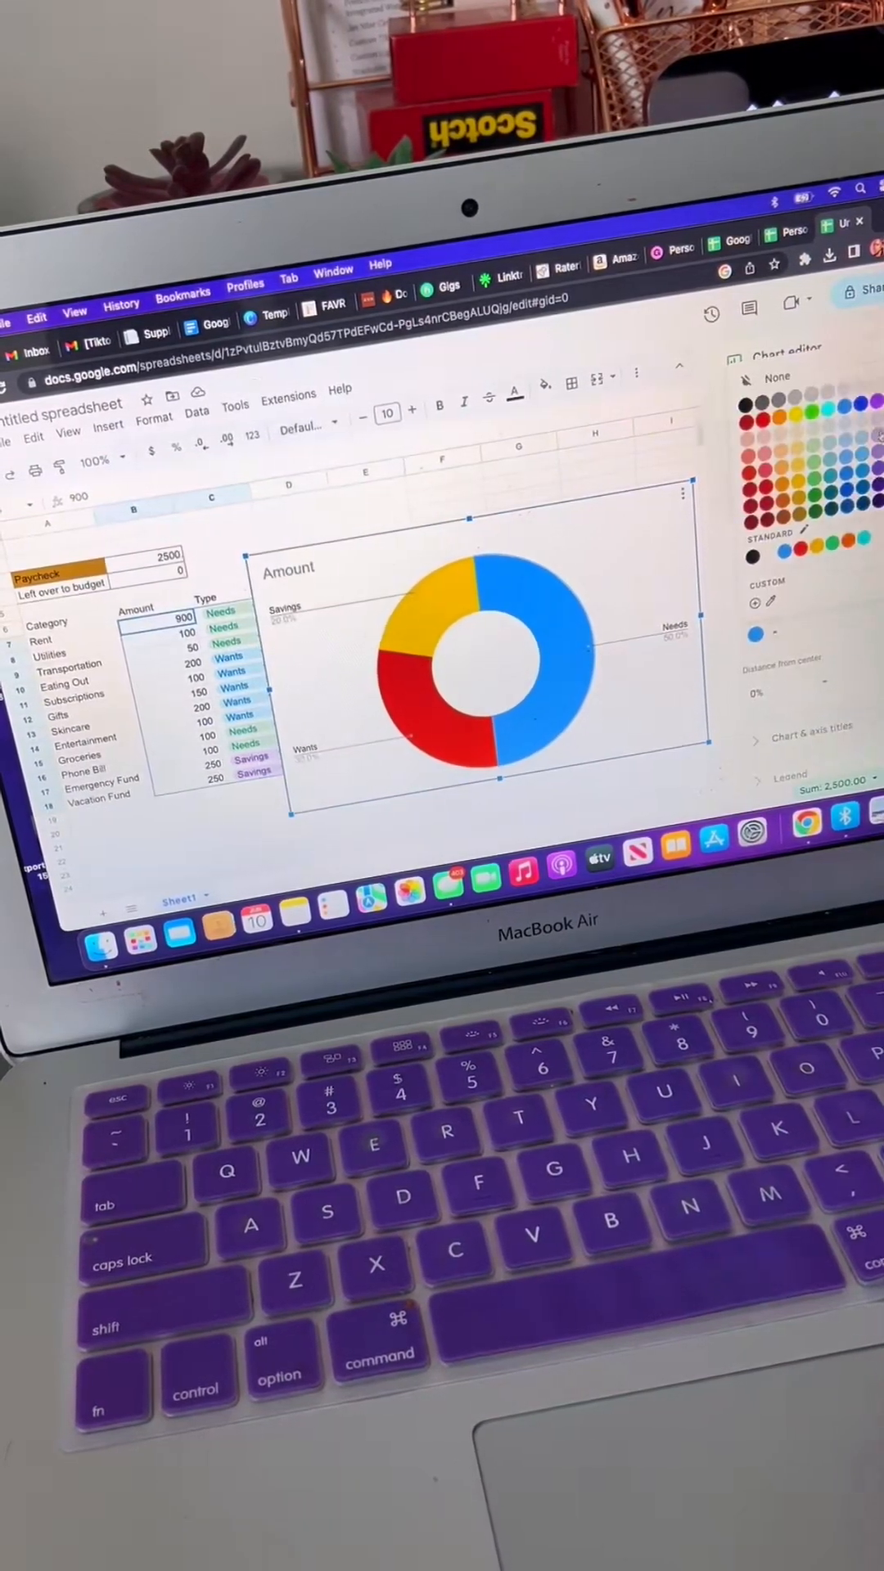